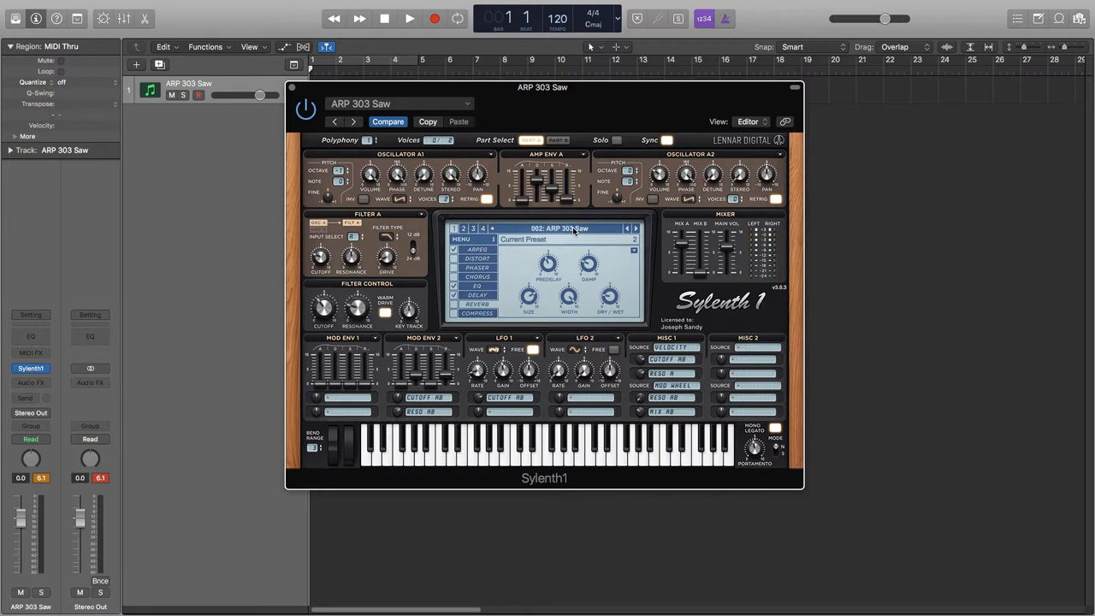
Load Sylenth1's Init preset in place of ARP 303 Saw
click(636, 229)
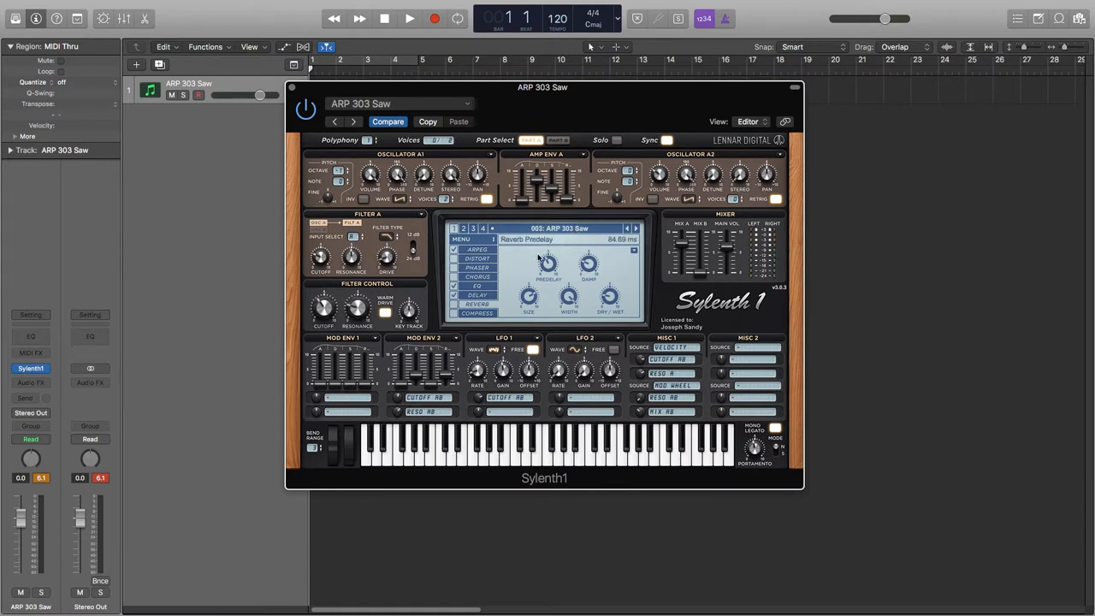
click(461, 239)
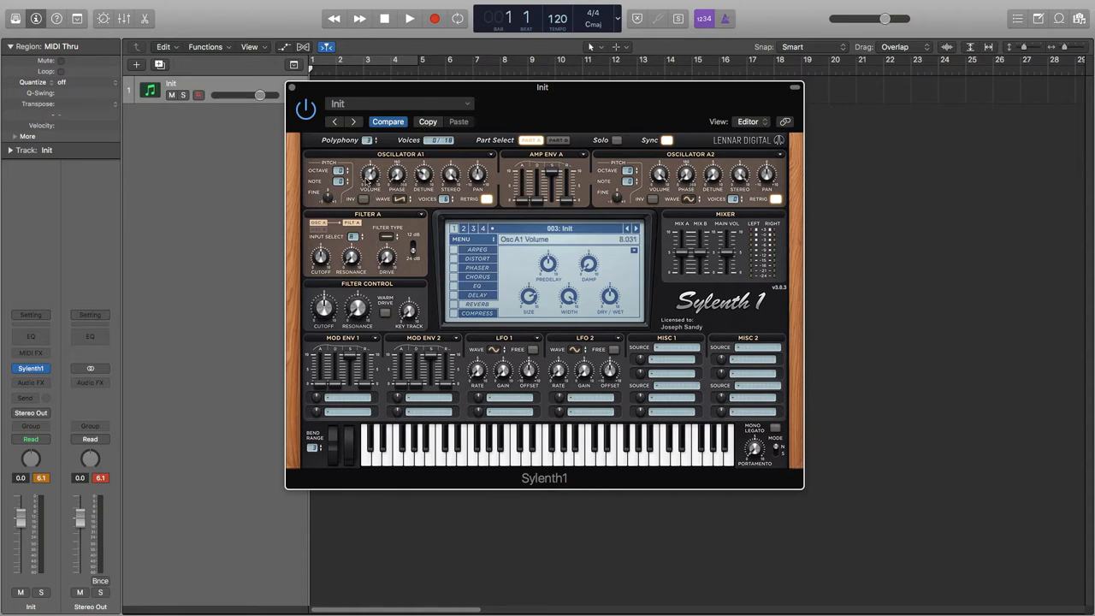
Raise Polyphony and reshape the Amp Env A sliders for part A
click(337, 181)
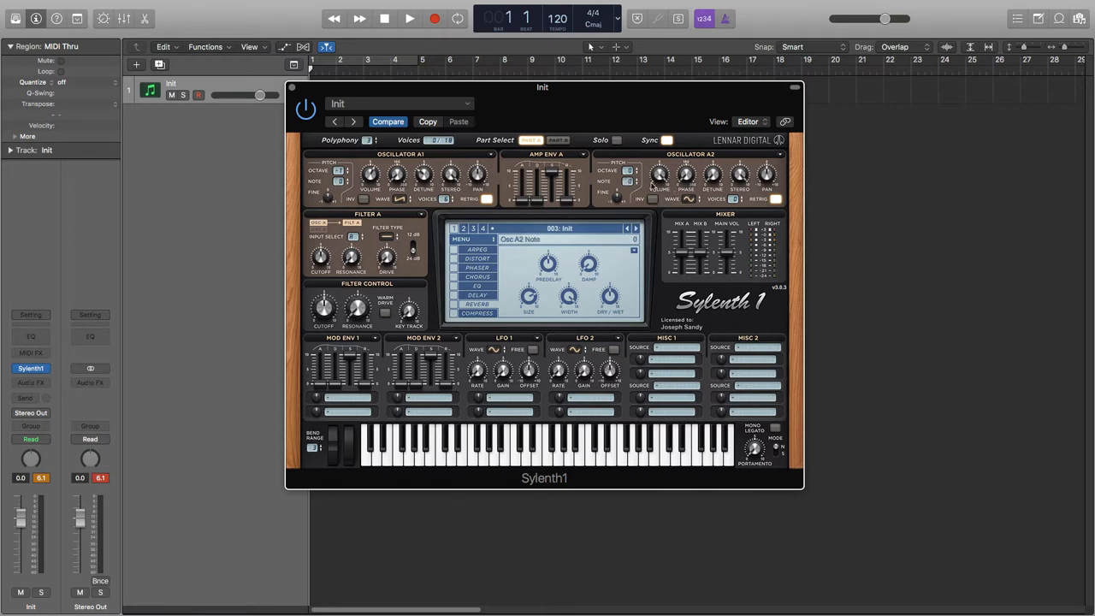
click(688, 199)
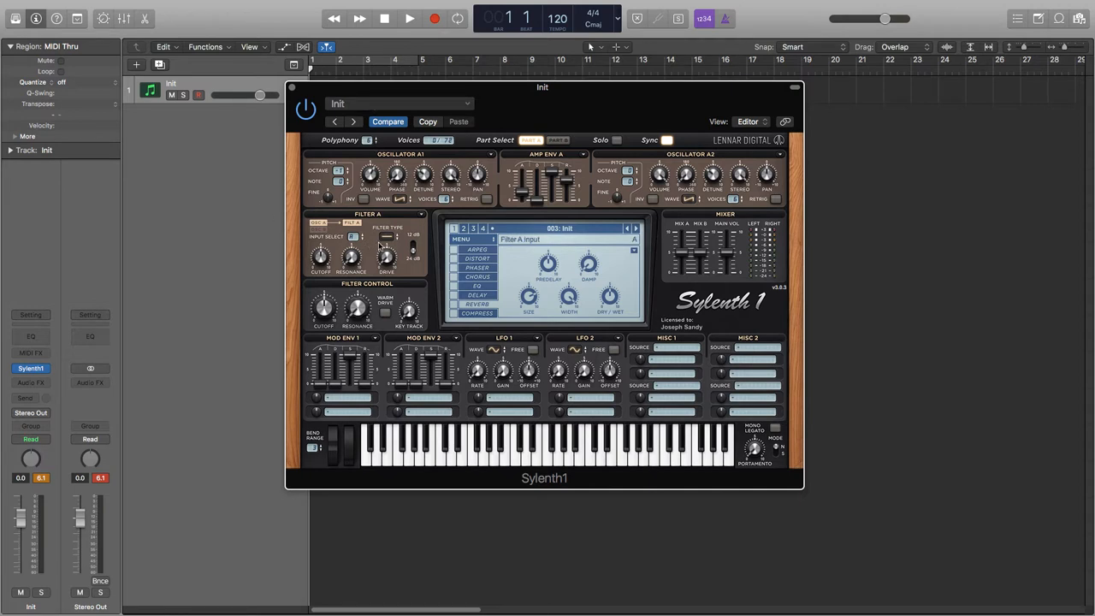
Choose a Filter A type, adjust overall cutoff, and raise key tracking to 10
click(409, 237)
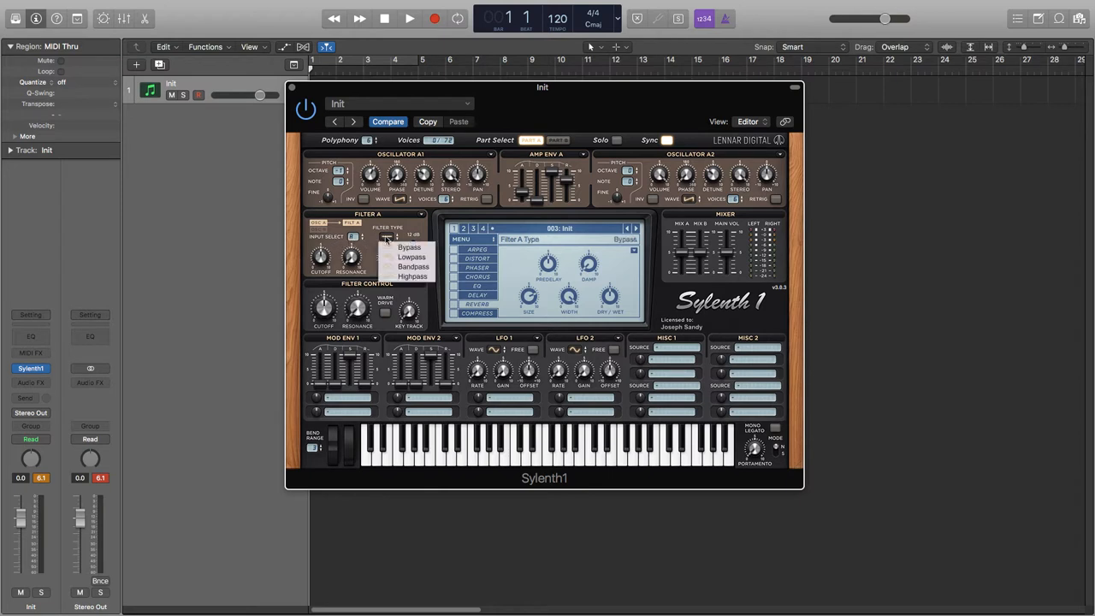
click(411, 257)
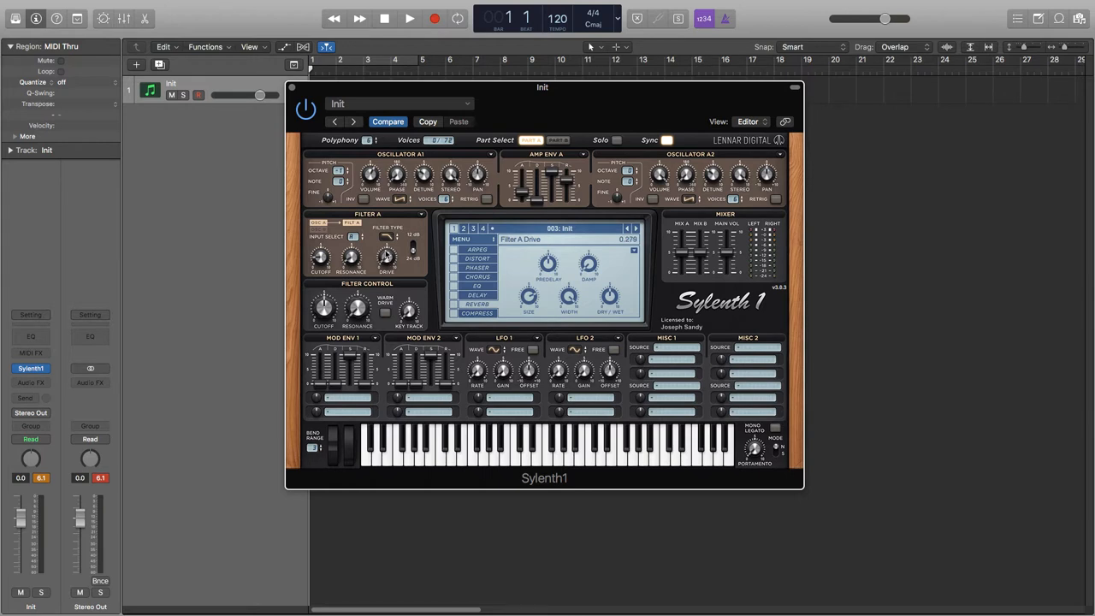
drag(385, 261, 385, 244)
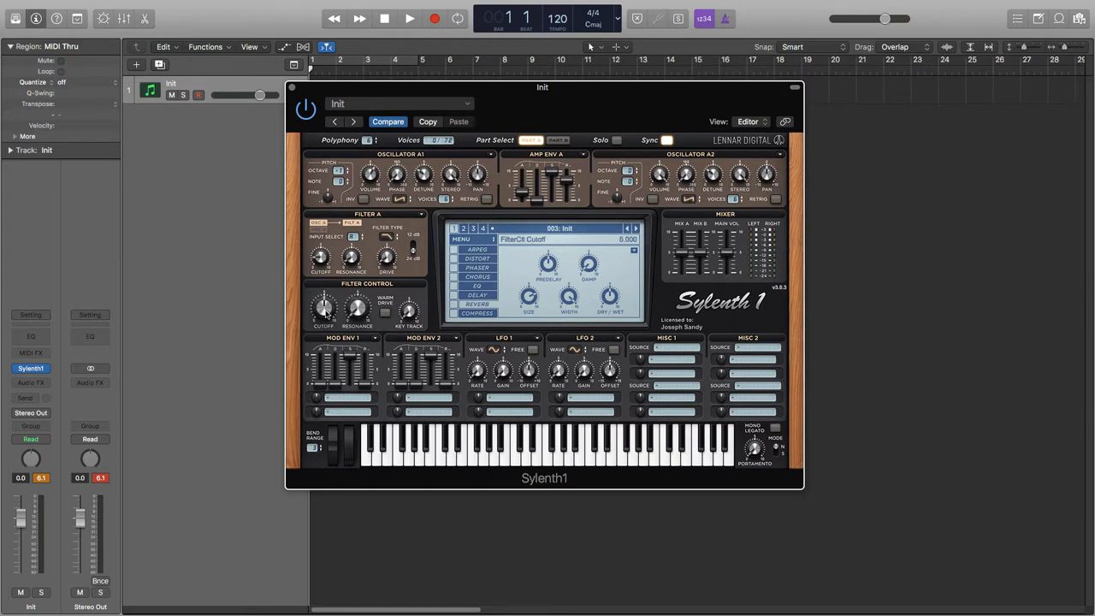
drag(324, 304, 325, 325)
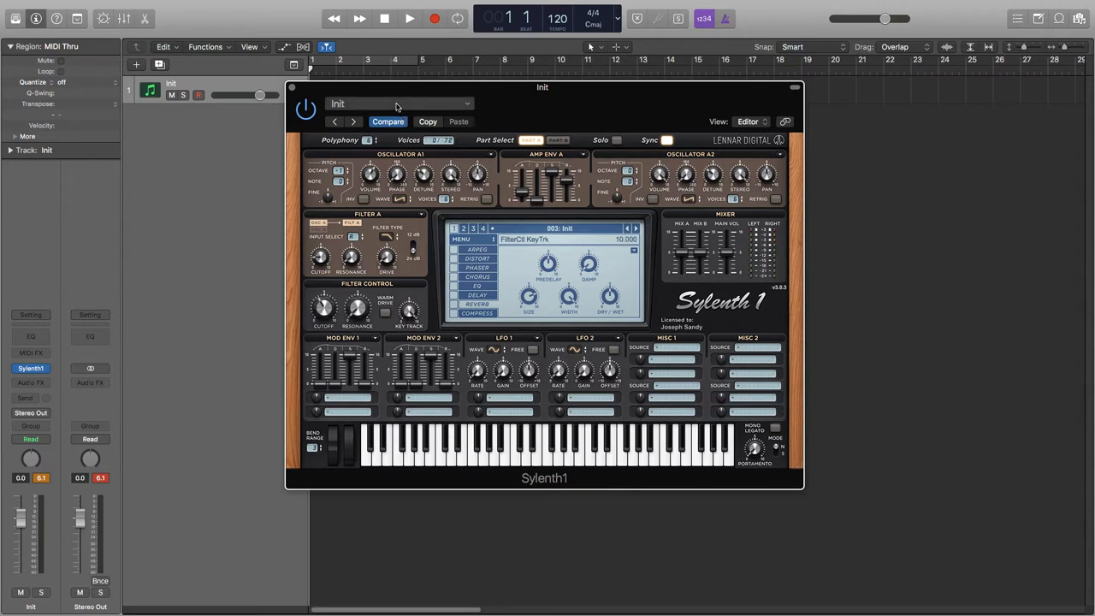
Route Velocity to Cutoff B in Misc 1, then select Part B
click(676, 347)
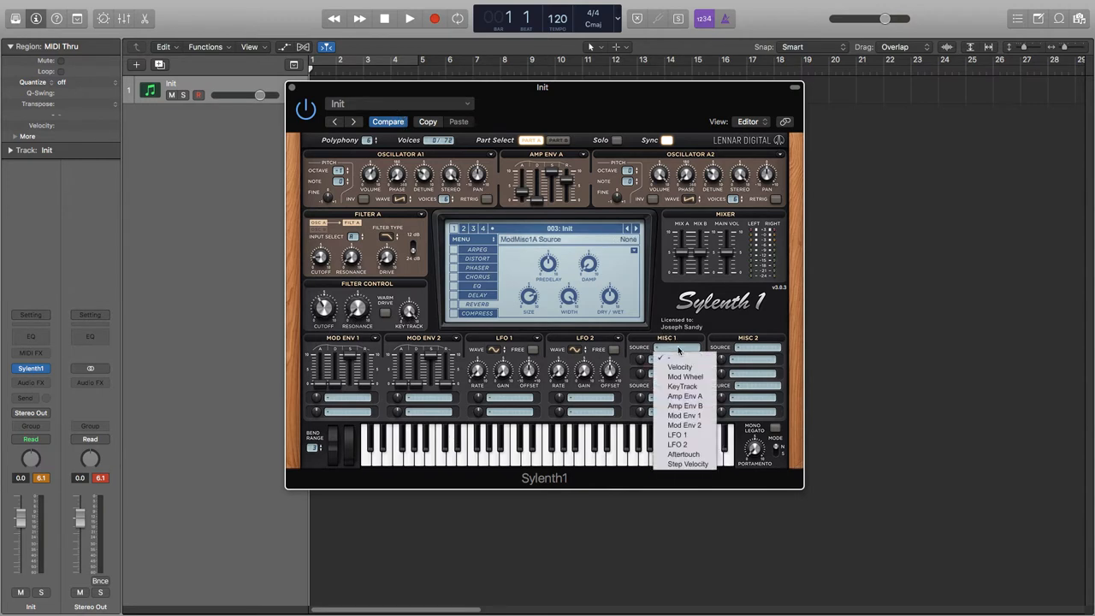
click(679, 367)
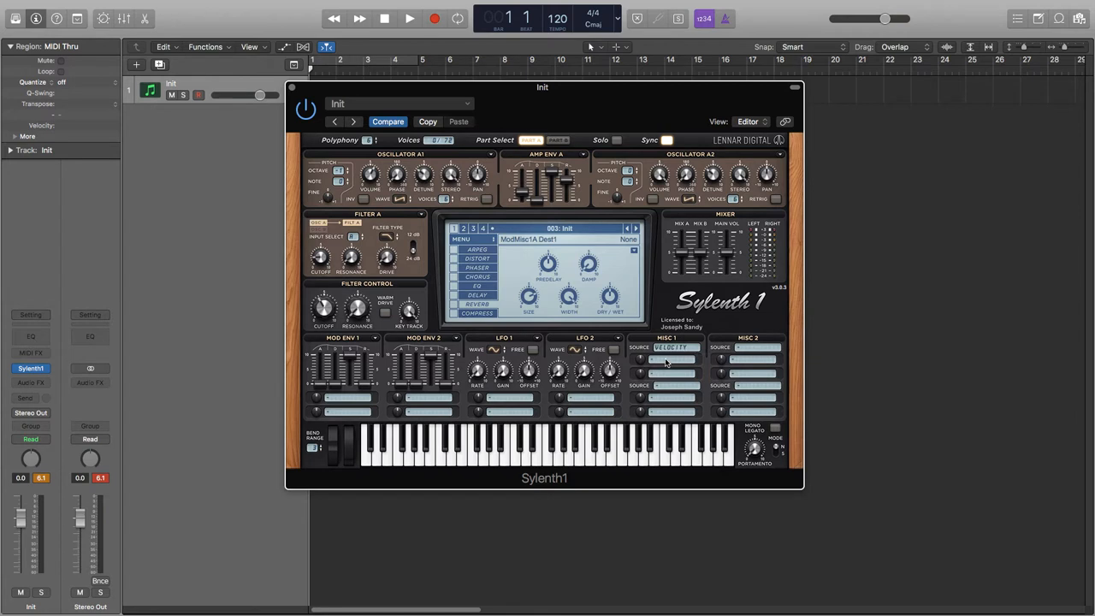
click(671, 359)
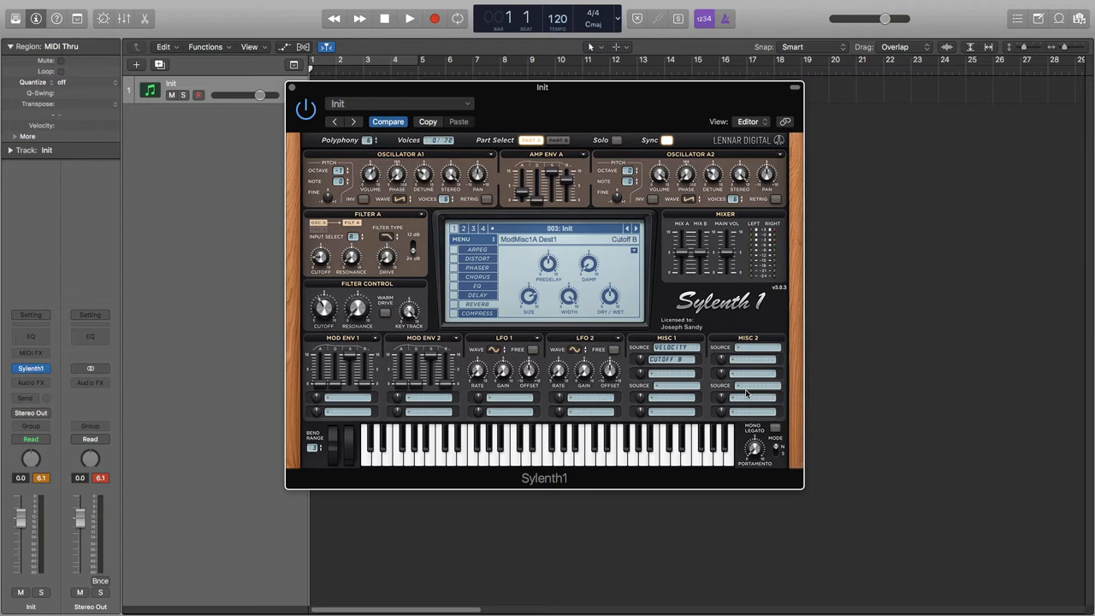
click(557, 139)
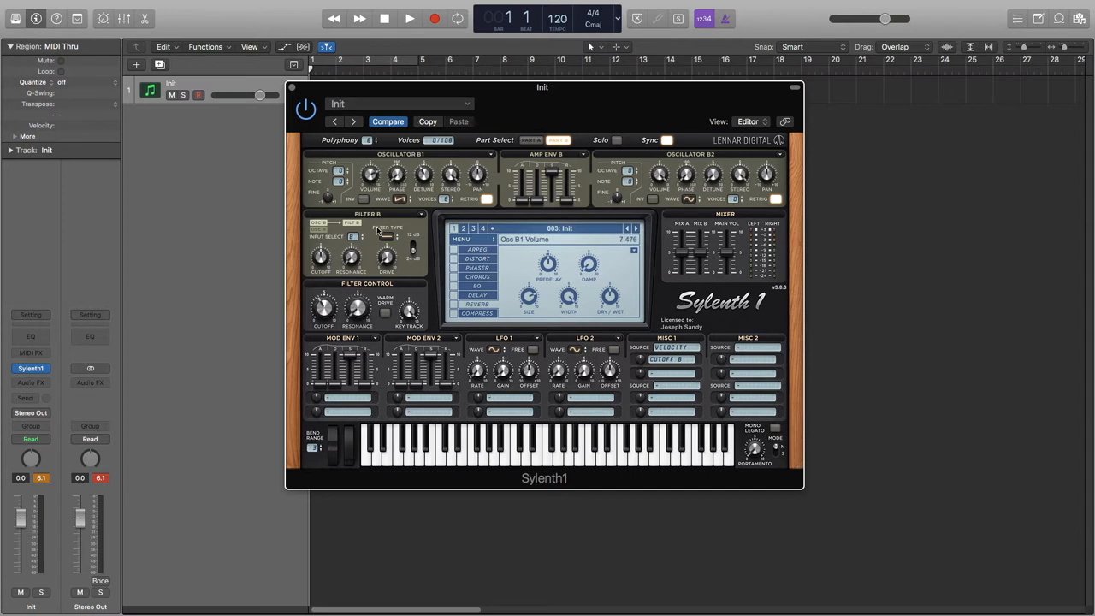
Adjust part B voices and envelope, set Filter B to 12 dB, lower cutoff, add drive
click(340, 173)
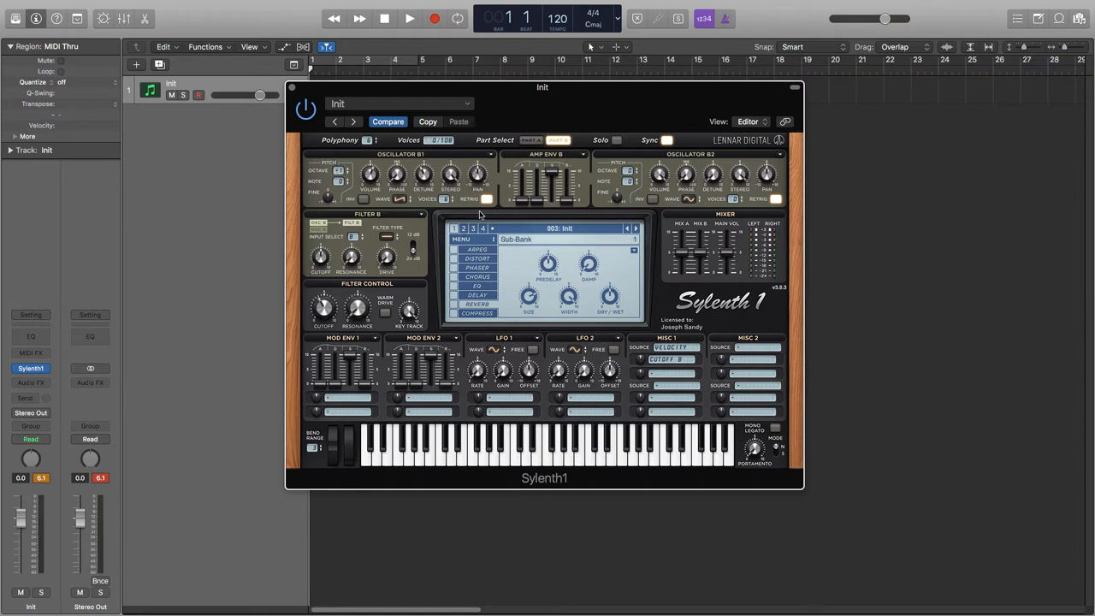
click(488, 199)
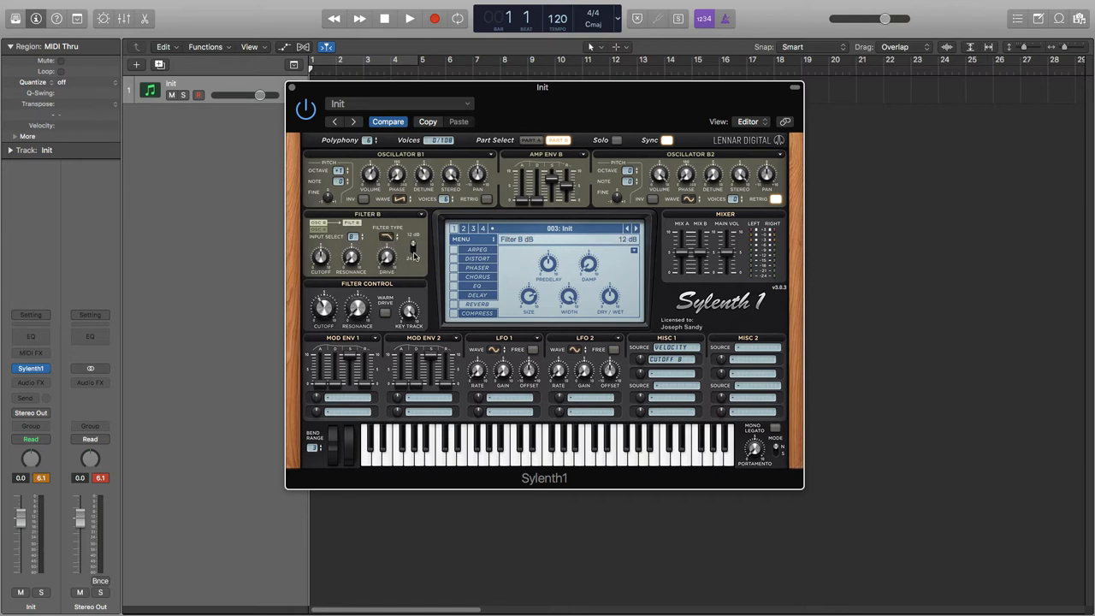
click(320, 258)
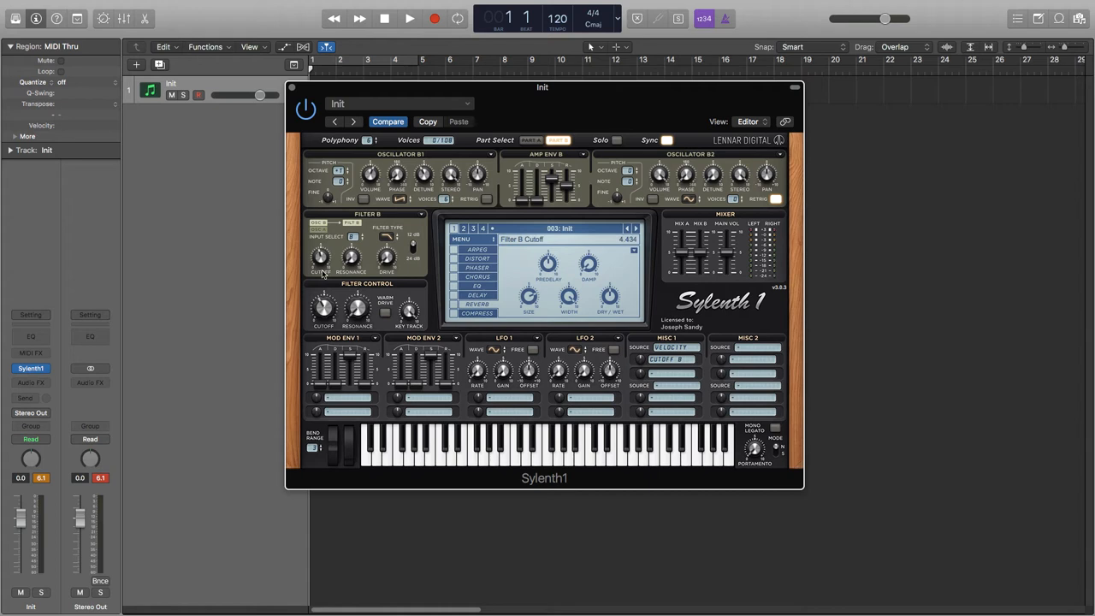
drag(319, 258, 320, 274)
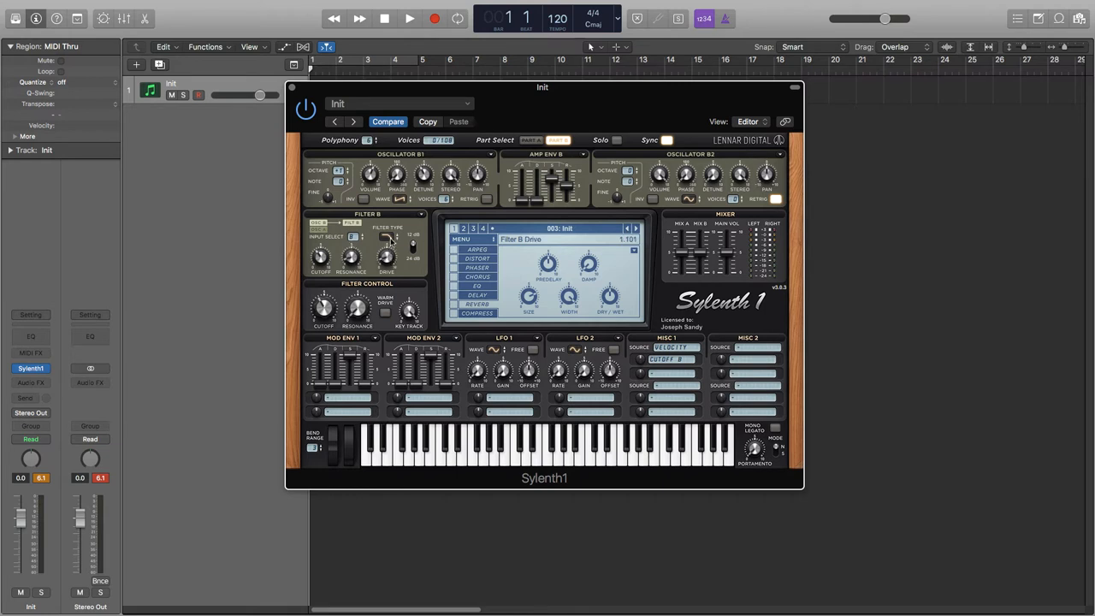
click(476, 249)
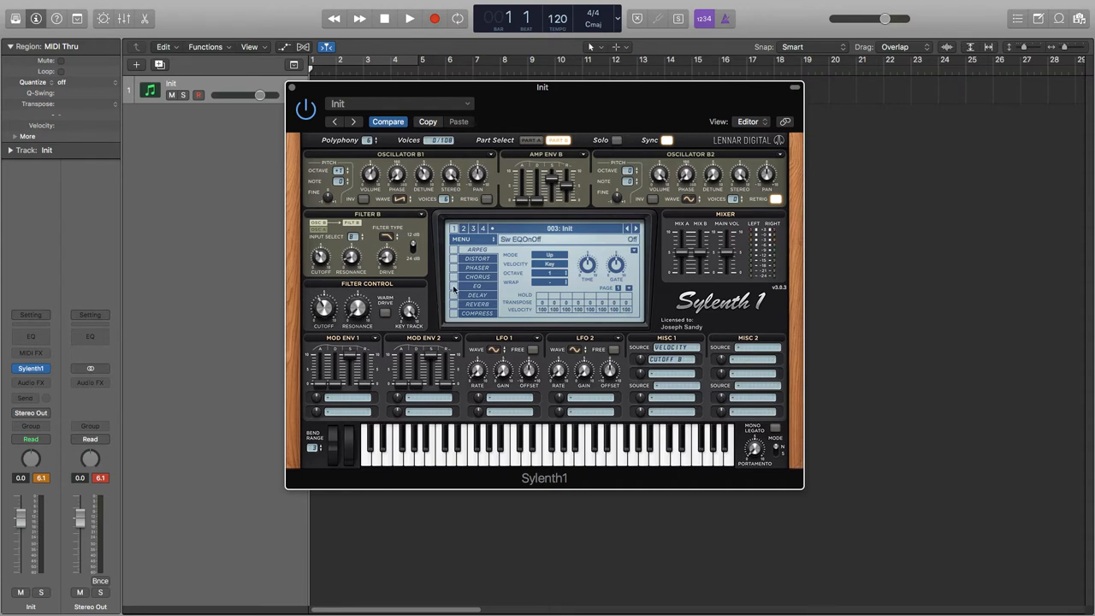
Enable EQ with bass and treble boosted, lower treble frequency, and enable reverb
click(478, 286)
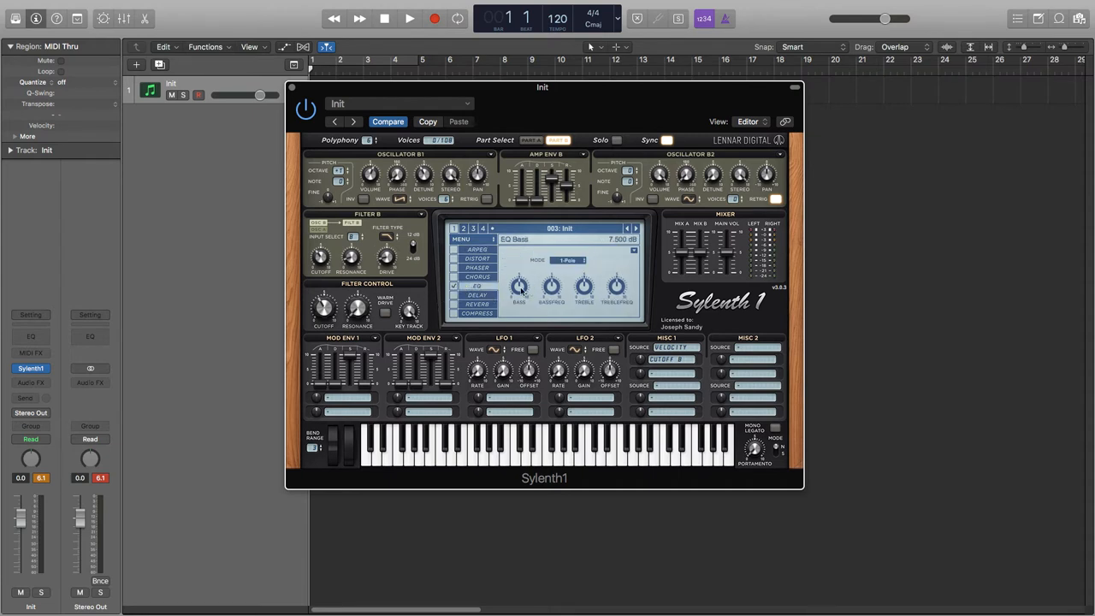
click(584, 288)
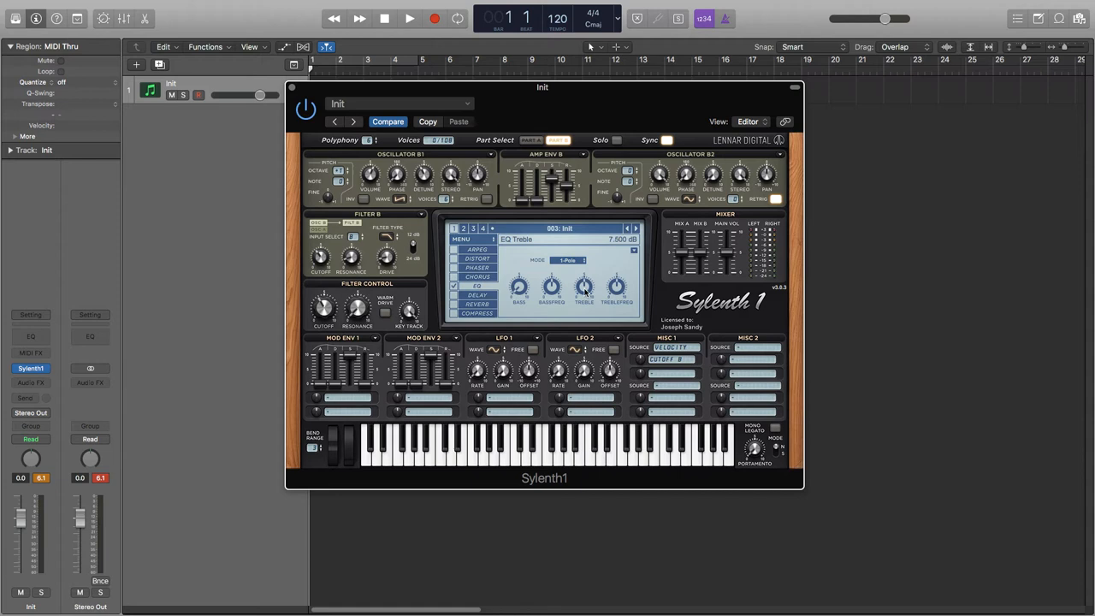
drag(584, 291, 585, 274)
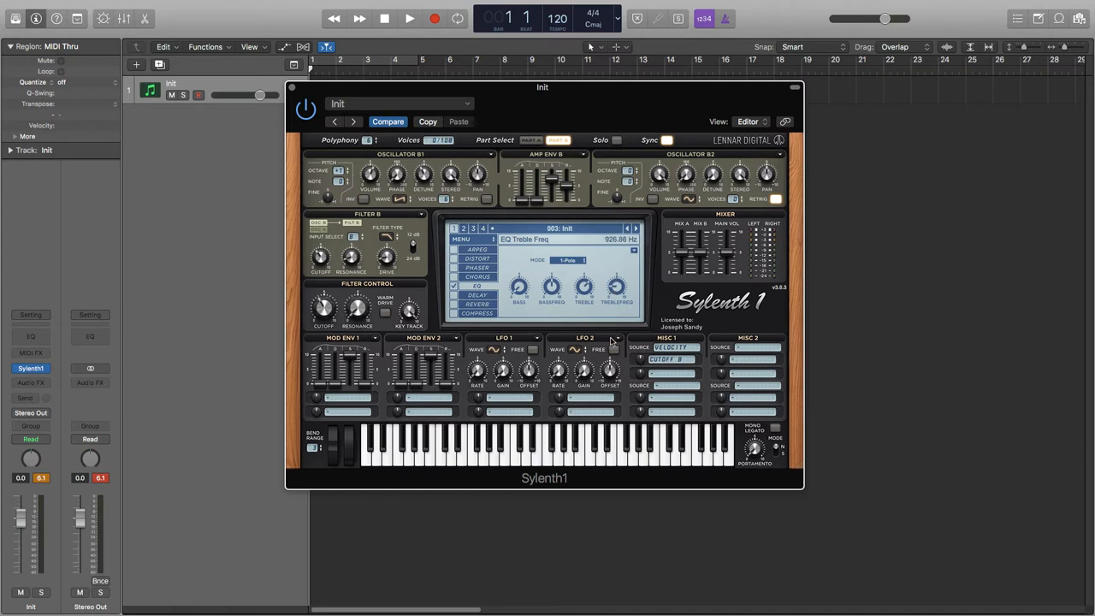
drag(618, 289, 617, 296)
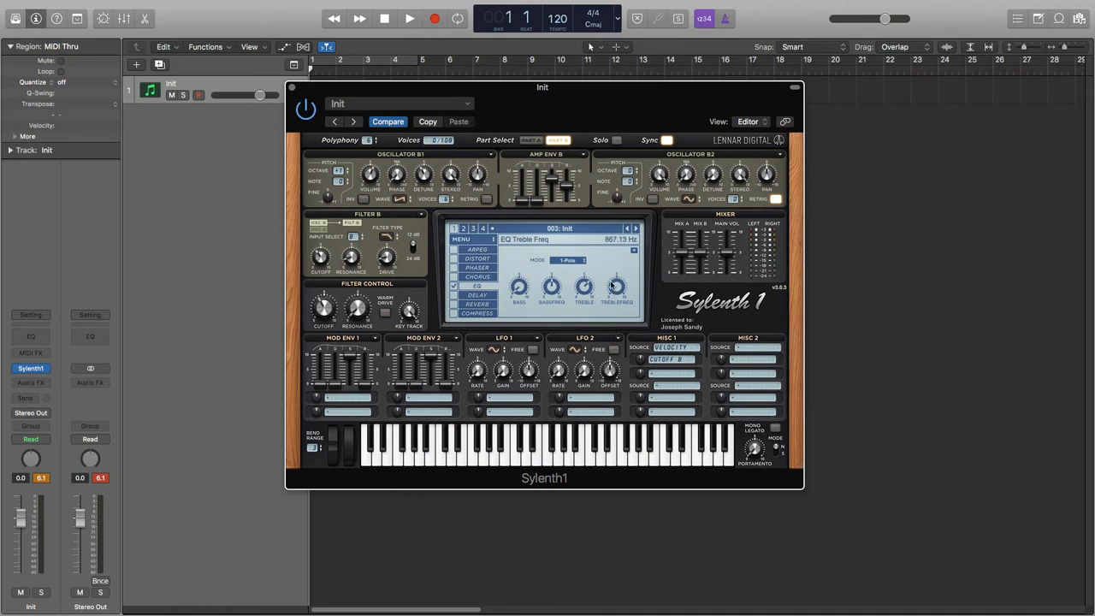
click(477, 304)
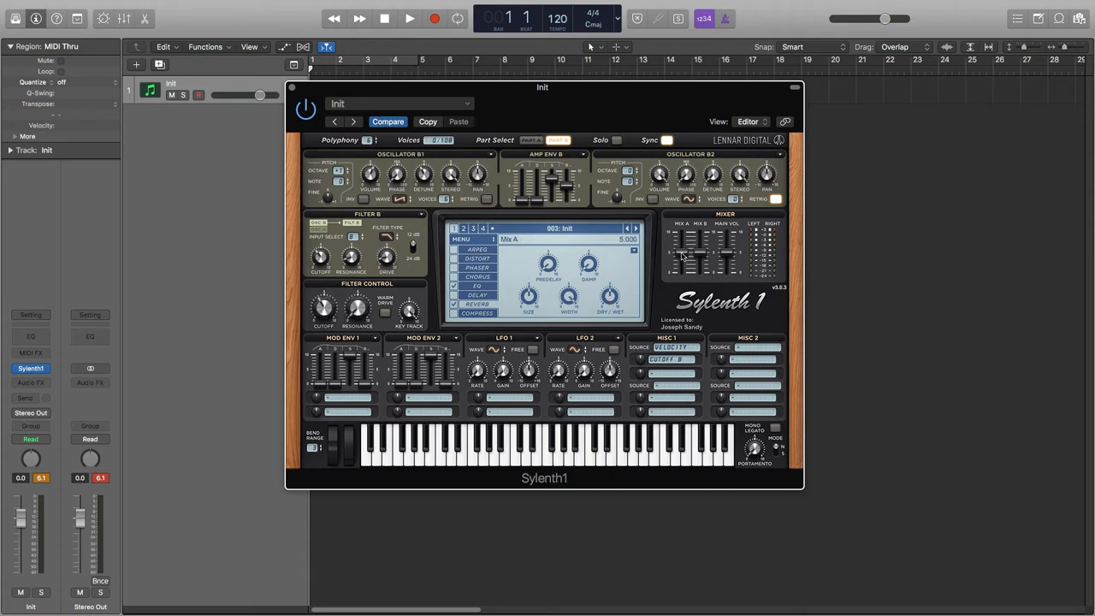
Drag the Mix A fader to rebalance part A's level
drag(702, 248, 701, 242)
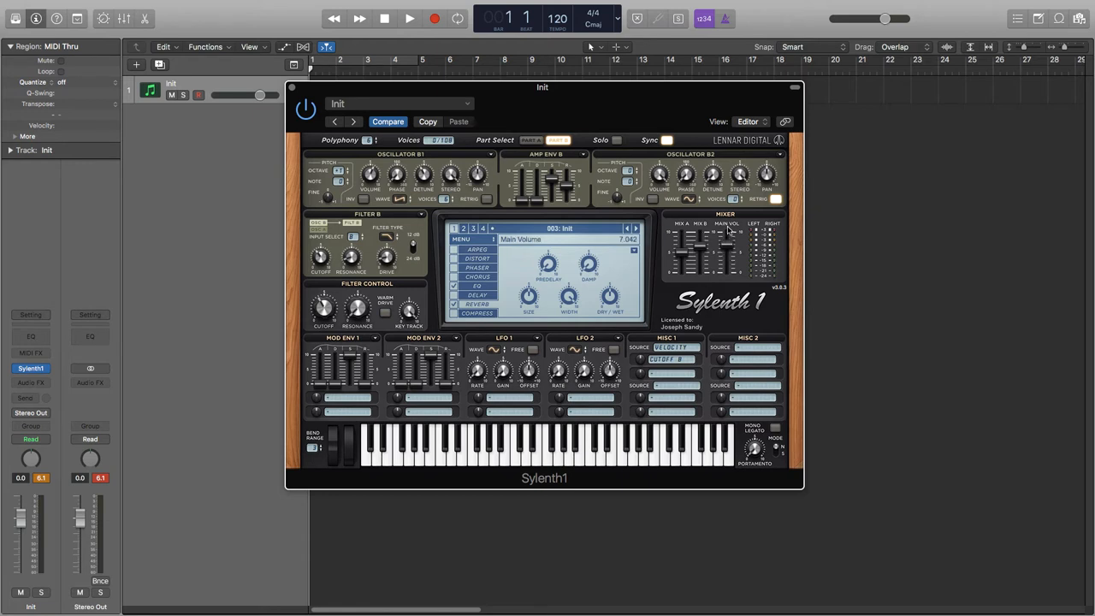
mouse_move(829, 262)
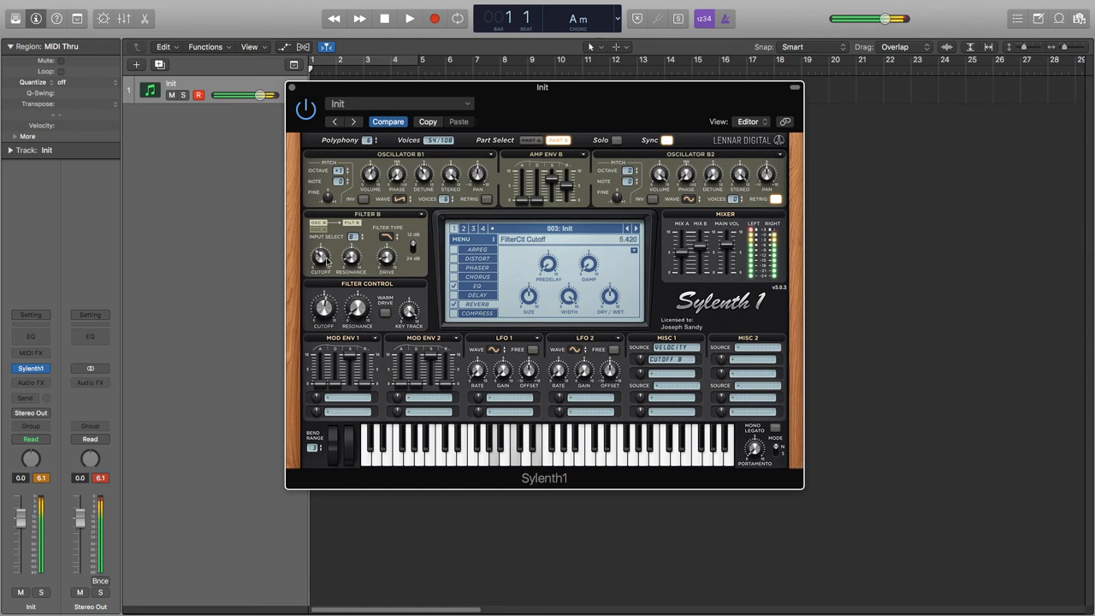
Set the Filter Control Cutoff to about 5.42 while auditioning chords
drag(323, 258, 323, 303)
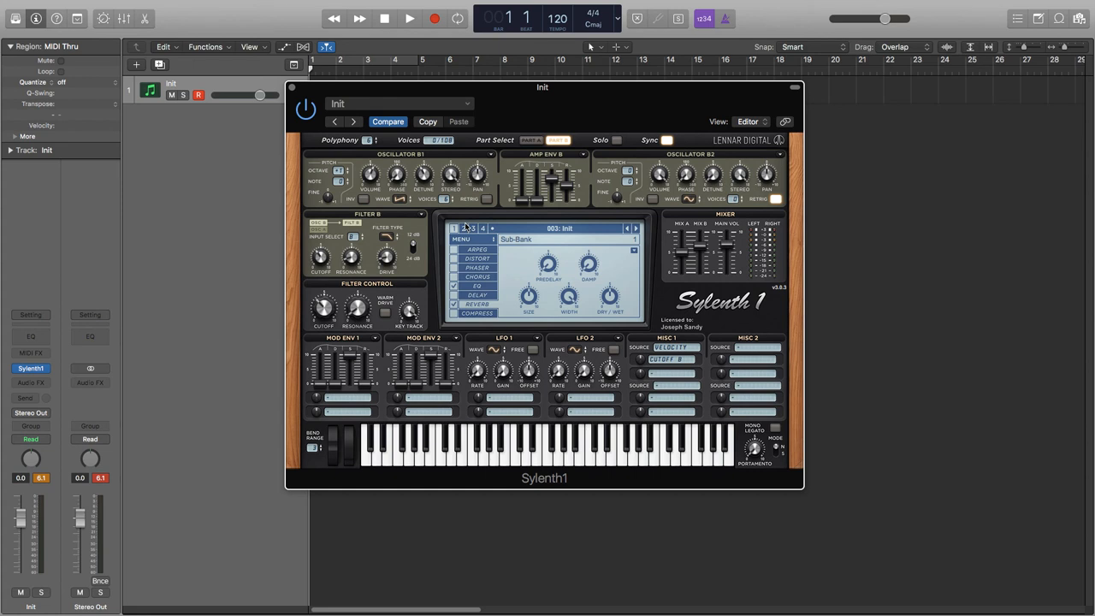
click(559, 139)
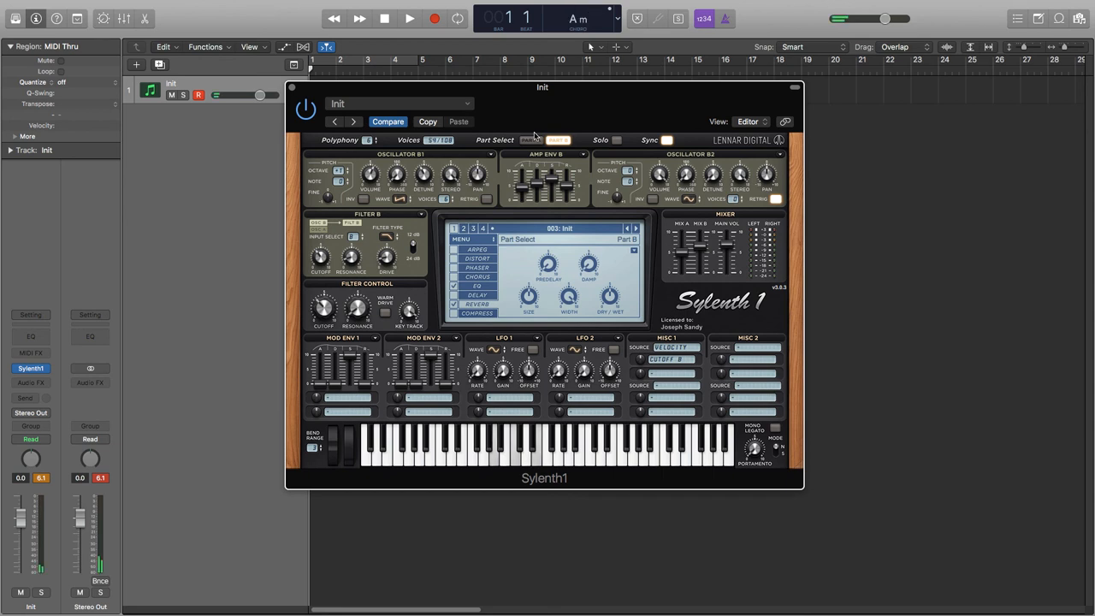